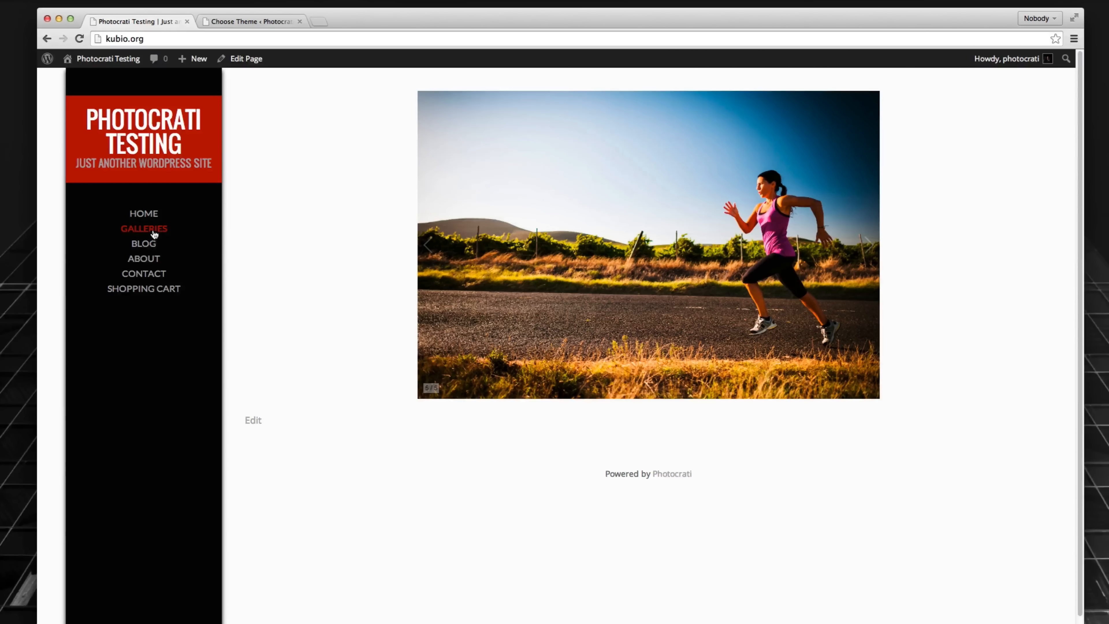
Go to the Galleries page showing eleven wedding photo thumbnails in two rows.
left_click(143, 228)
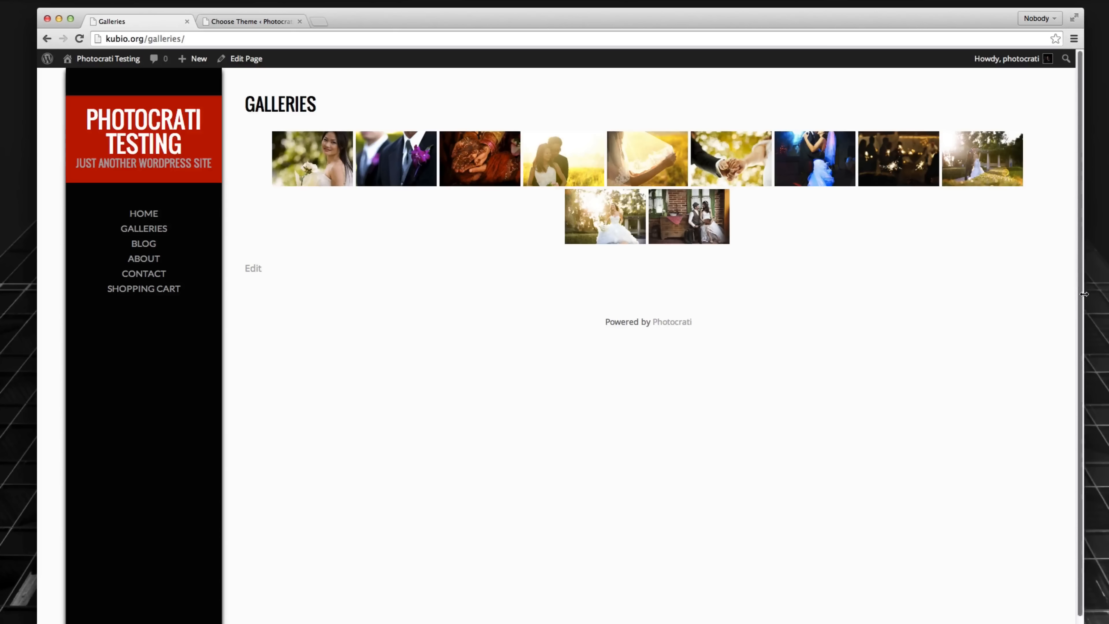
Narrow the browser in stages until the menu sits above and thumbnails reflow two per row.
left_click_drag(1085, 294, 640, 297)
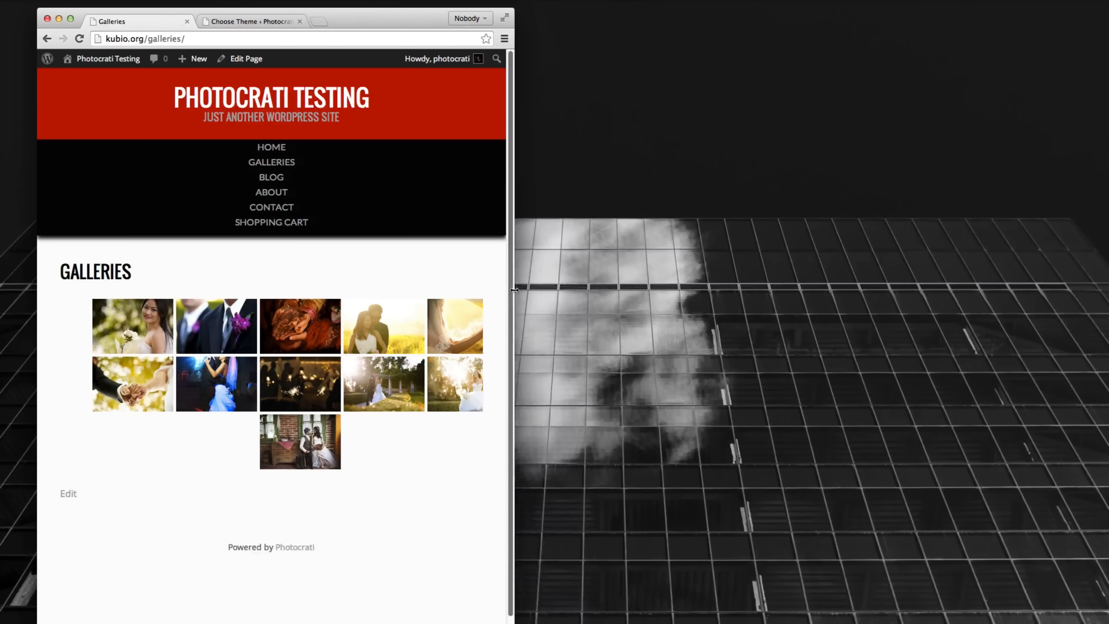
left_click_drag(510, 291, 423, 288)
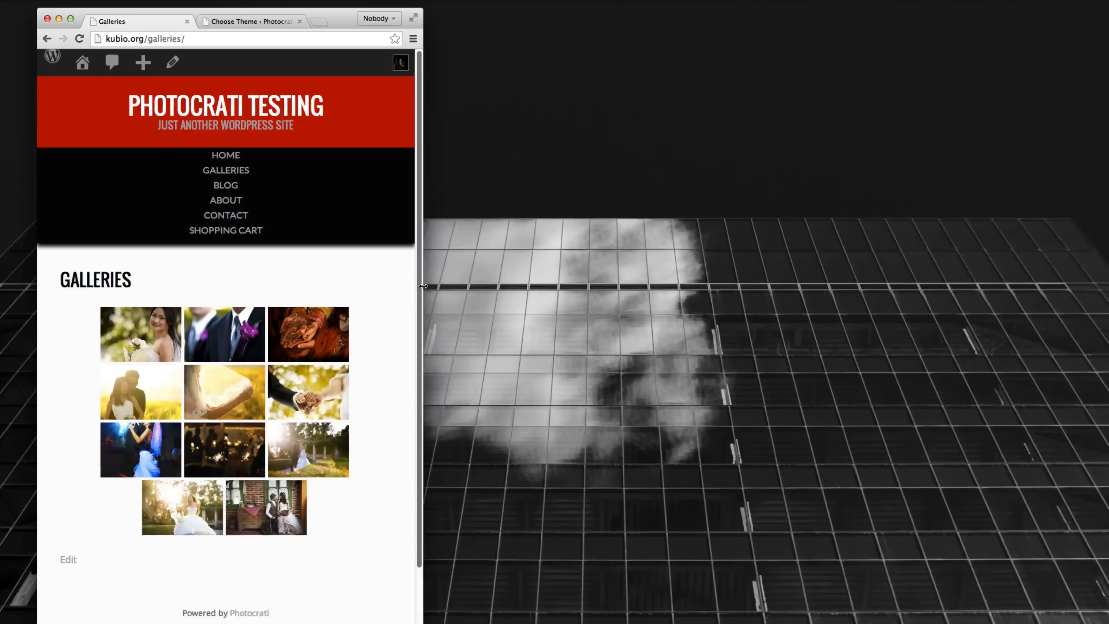
left_click_drag(422, 287, 352, 286)
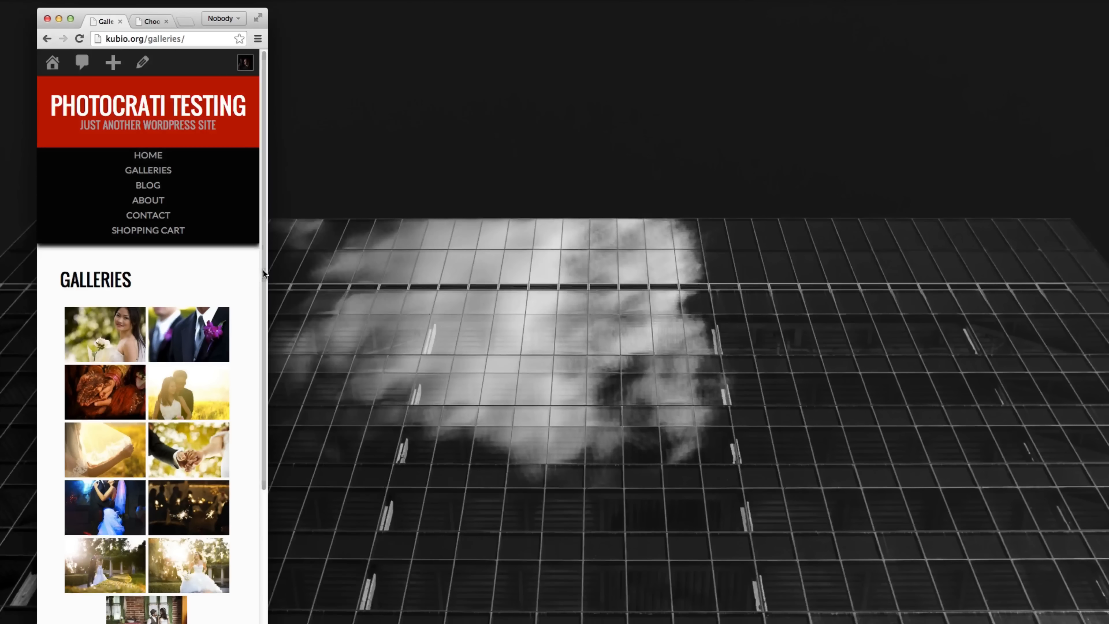
scroll("down", 3)
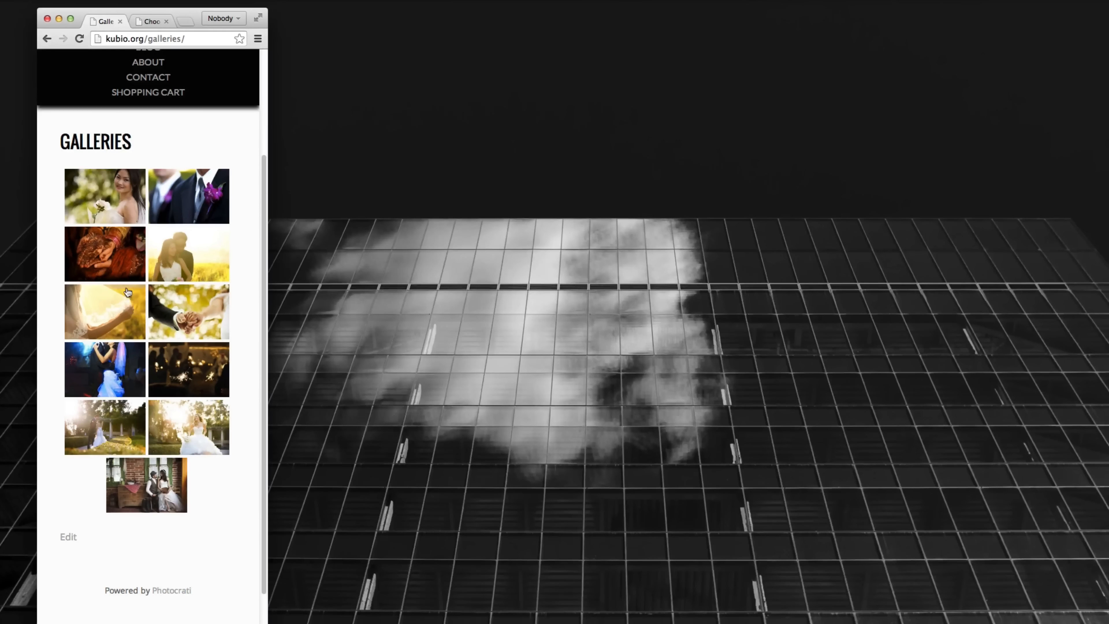